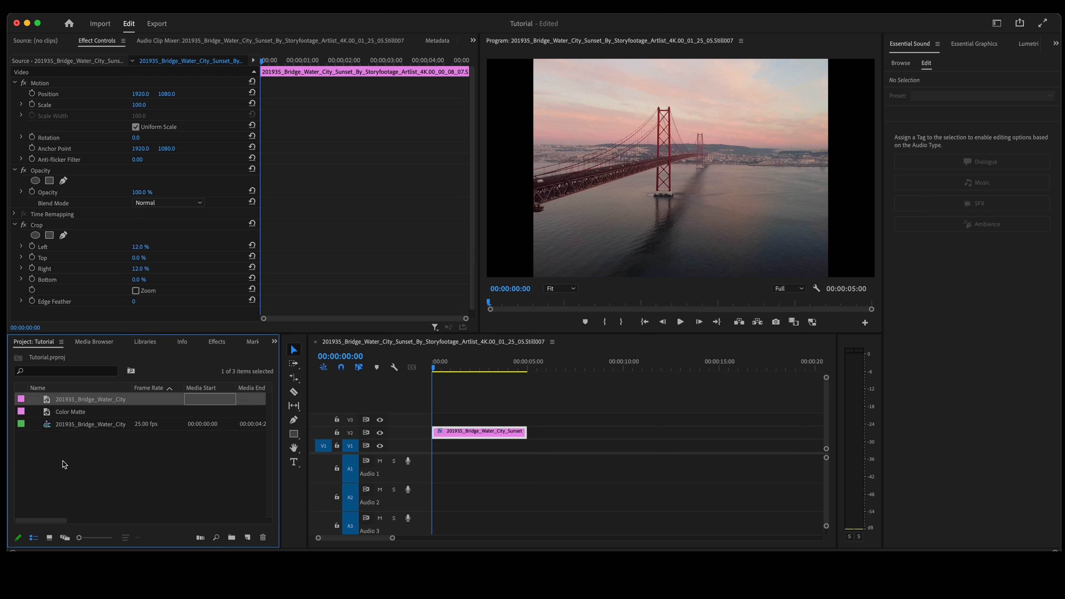
Start a new Color Matte from the Project panel, then cancel and select the existing Color Matte instead
right_click(63, 463)
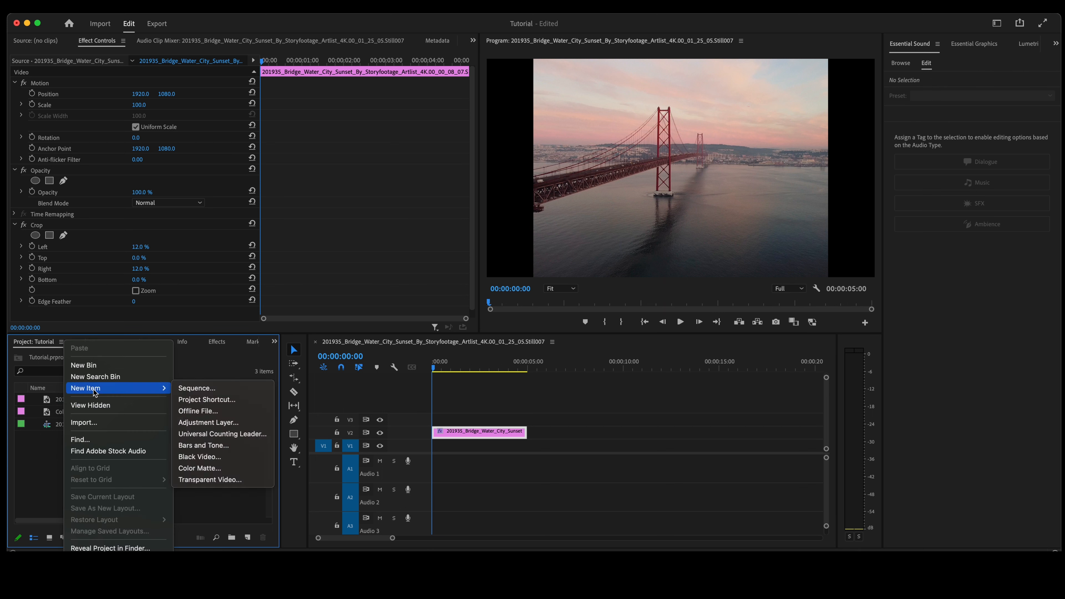
mouse_move(199, 468)
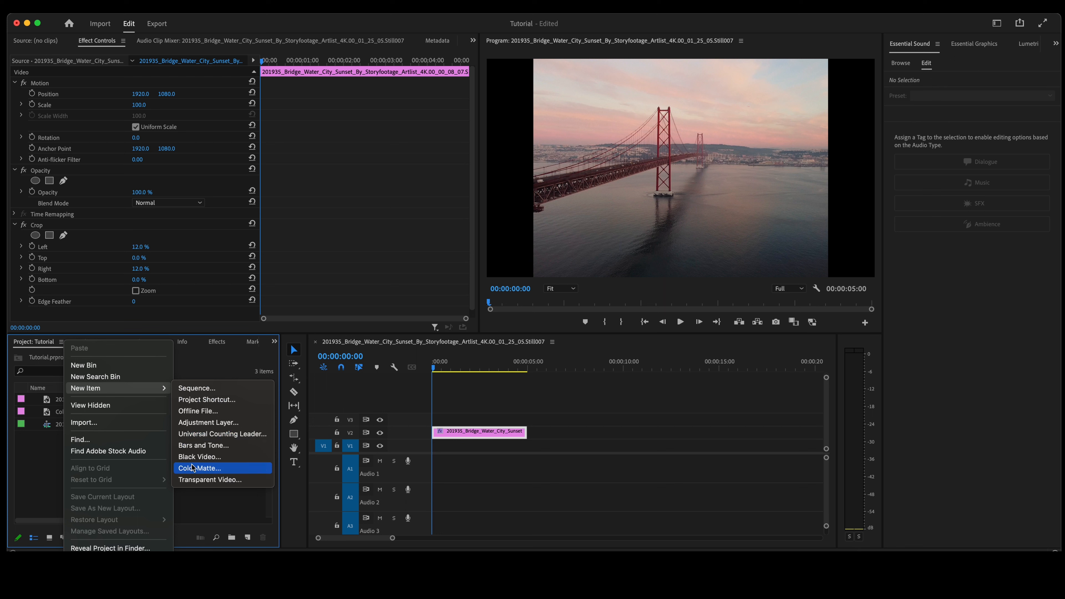
left_click(198, 468)
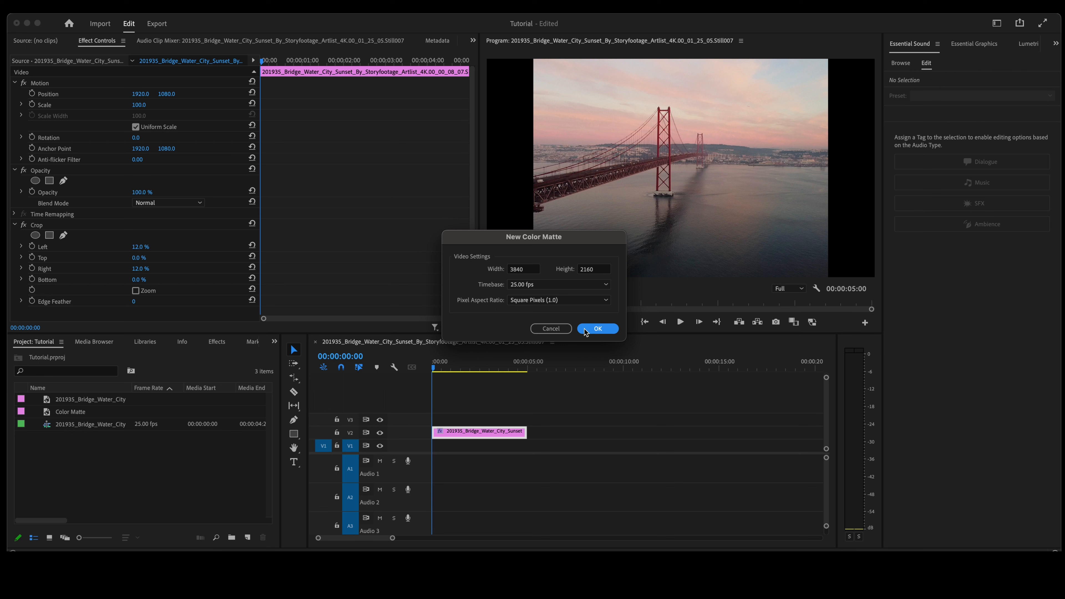
left_click(597, 328)
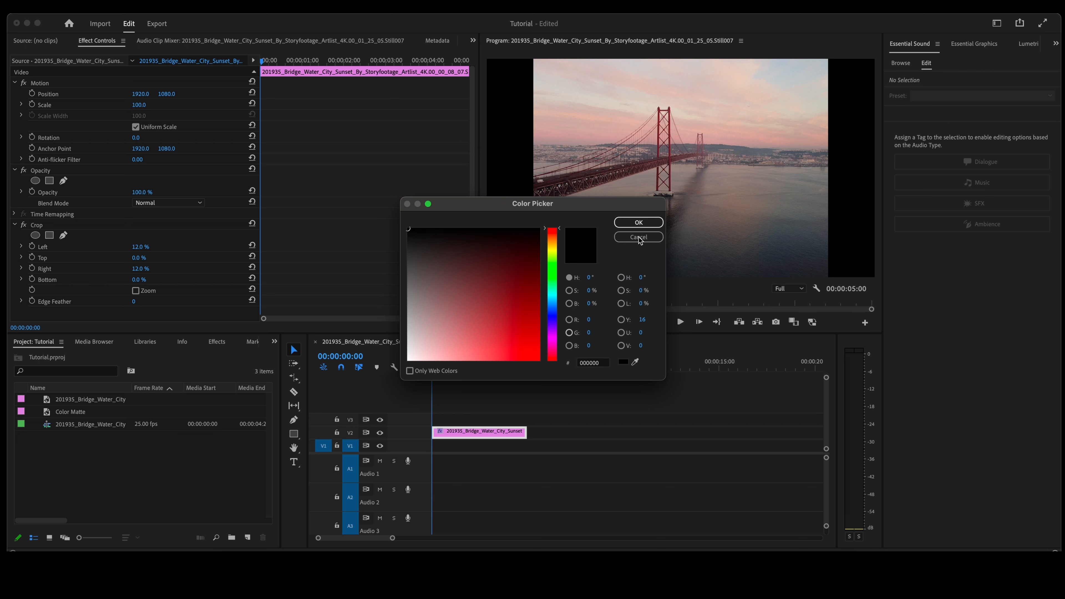
left_click(638, 236)
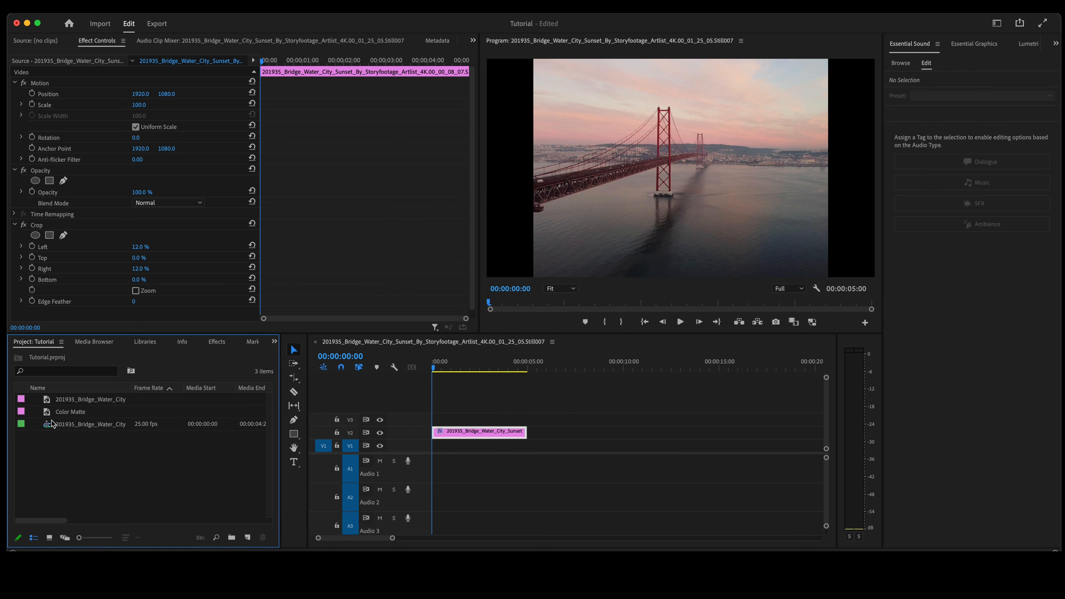
left_click(70, 412)
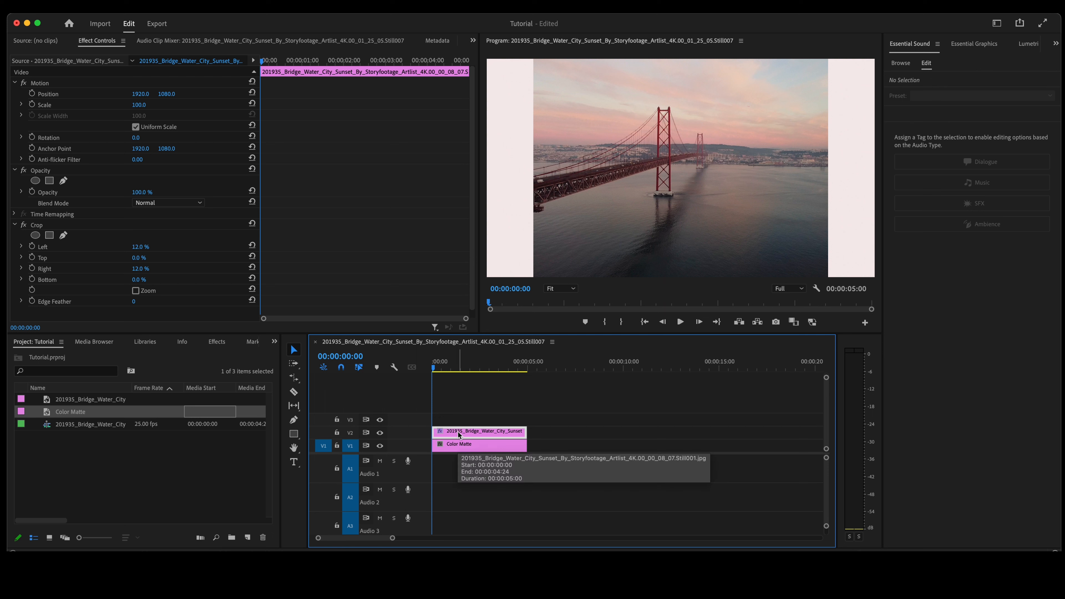
Search the Effects panel for 'basic' to locate the Basic 3D effect for the photo
left_click(216, 342)
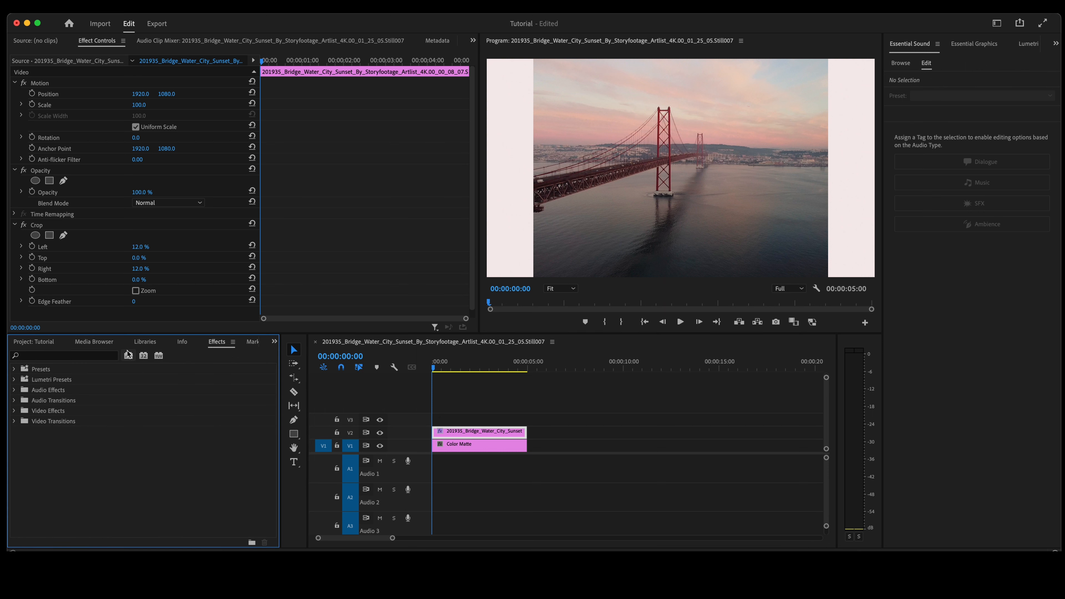
left_click(61, 355)
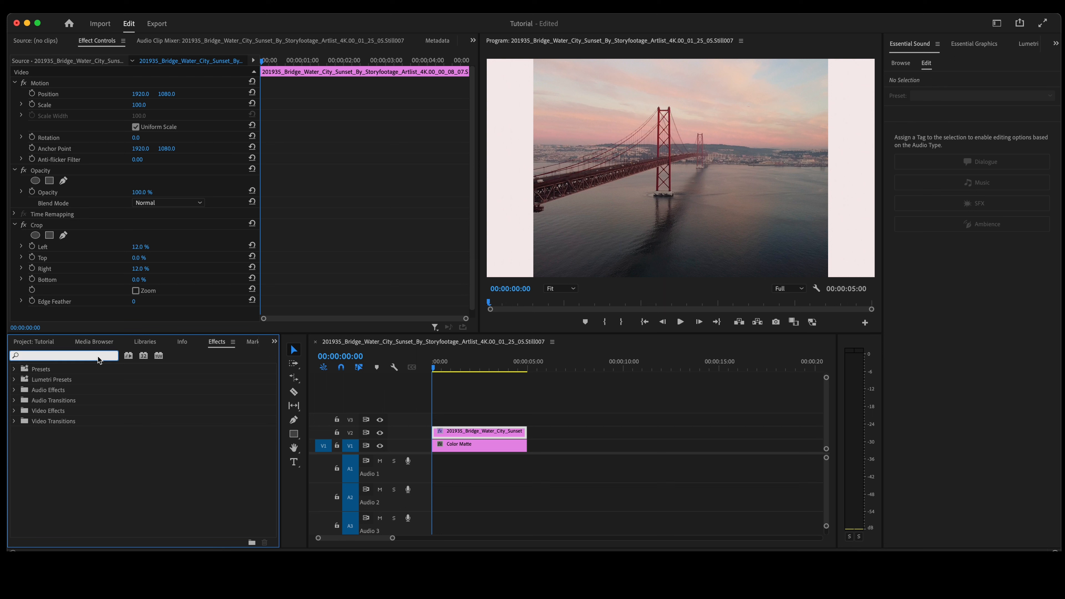
type("basic")
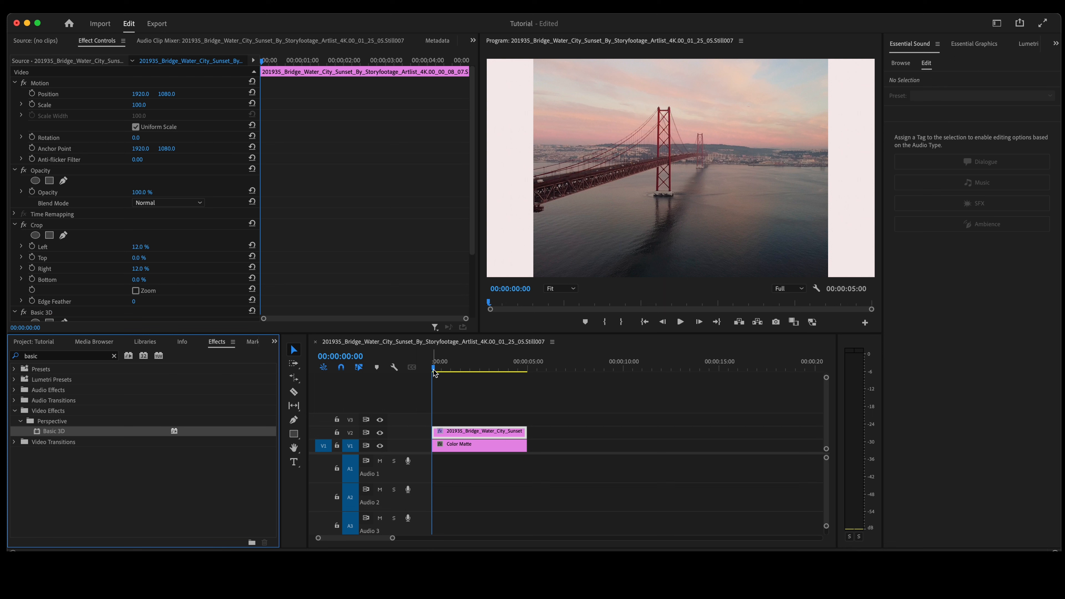
Set the start keyframes: swivel -27°, tilt -34° and distance 26 on Basic 3D
scroll("down", 3)
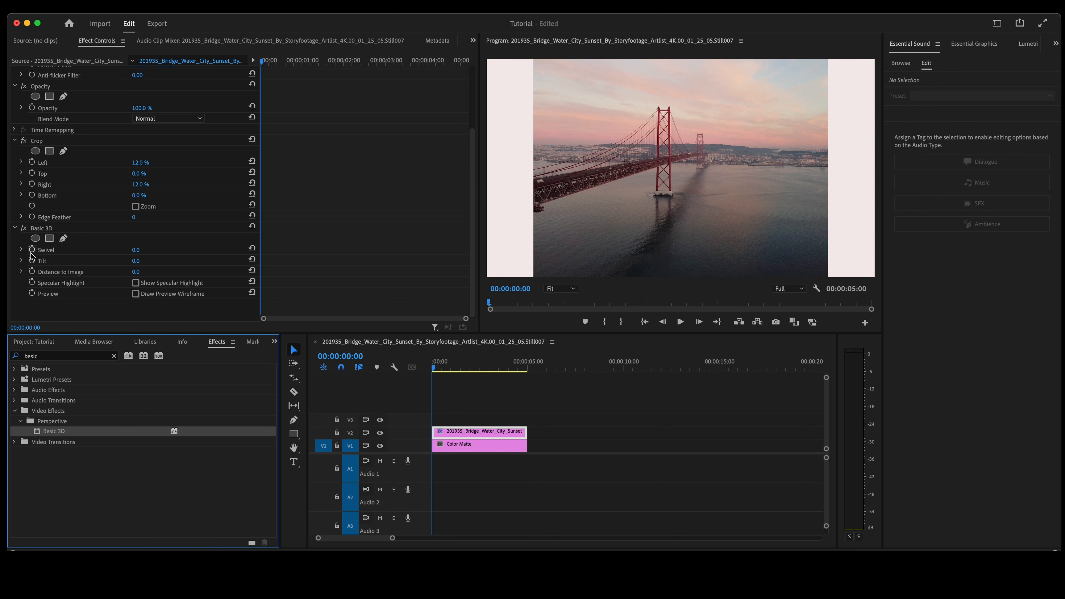
mouse_move(31, 253)
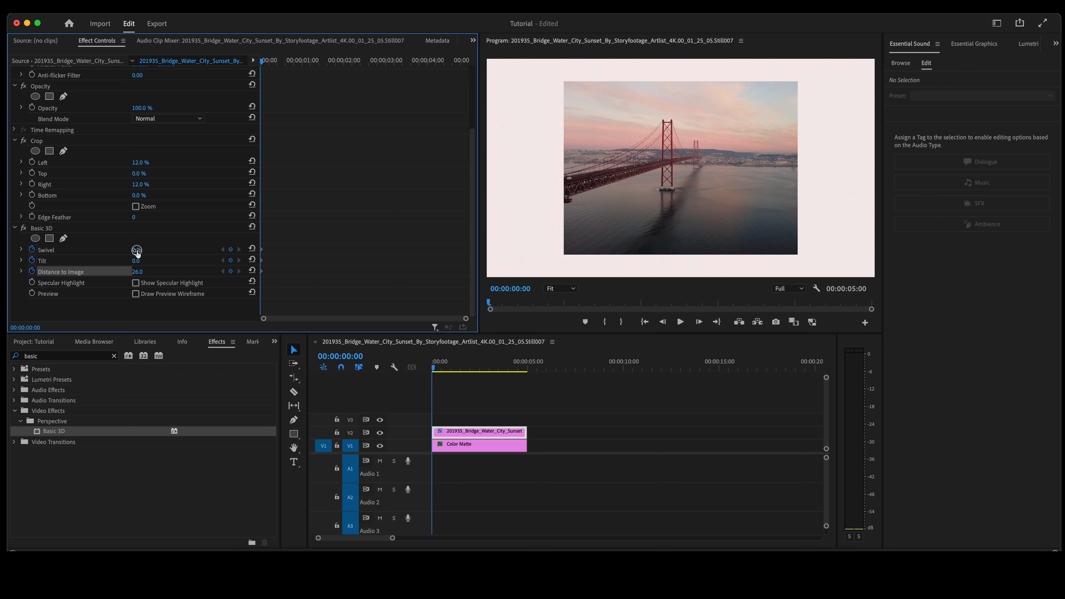
left_click_drag(137, 250, 143, 250)
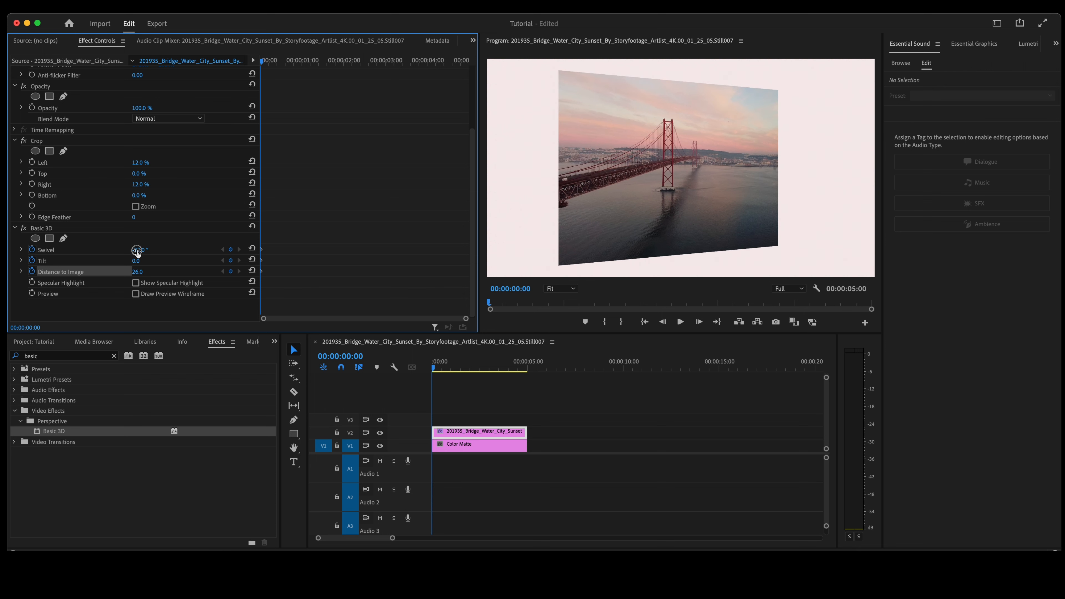
left_click_drag(139, 249, 136, 249)
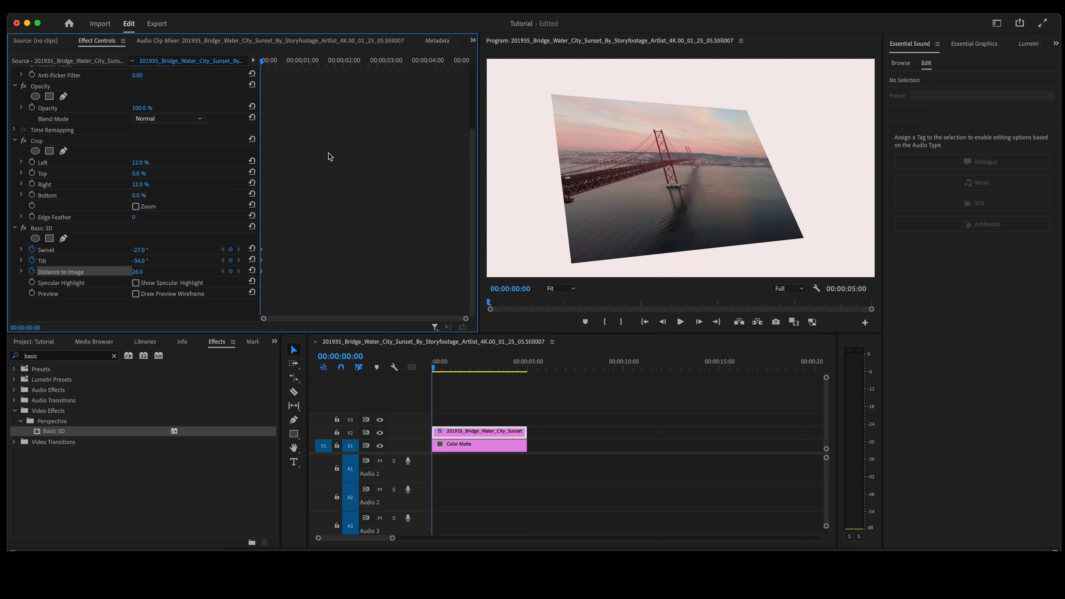
mouse_move(268, 85)
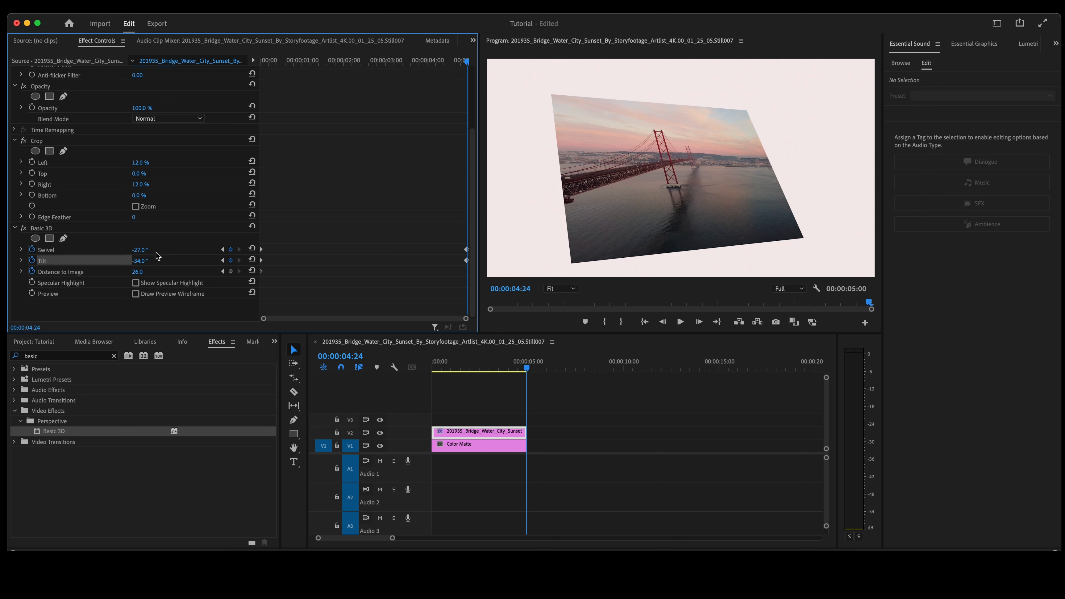
Set the end keyframes at 00:00:04:24: swivel 38°, tilt -3° and distance 36
left_click_drag(139, 249, 163, 249)
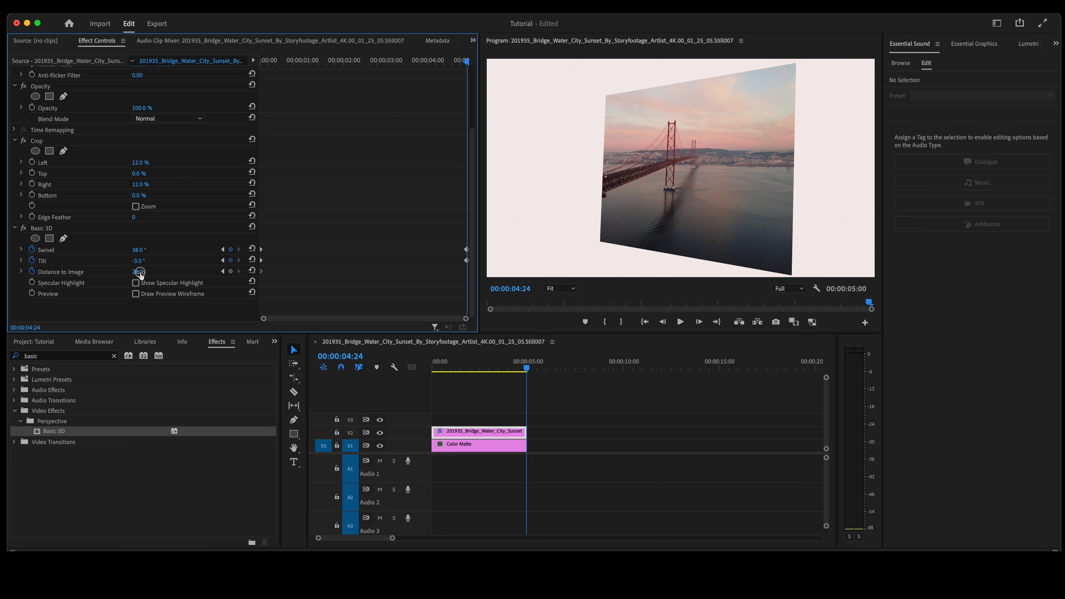
left_click_drag(140, 271, 146, 272)
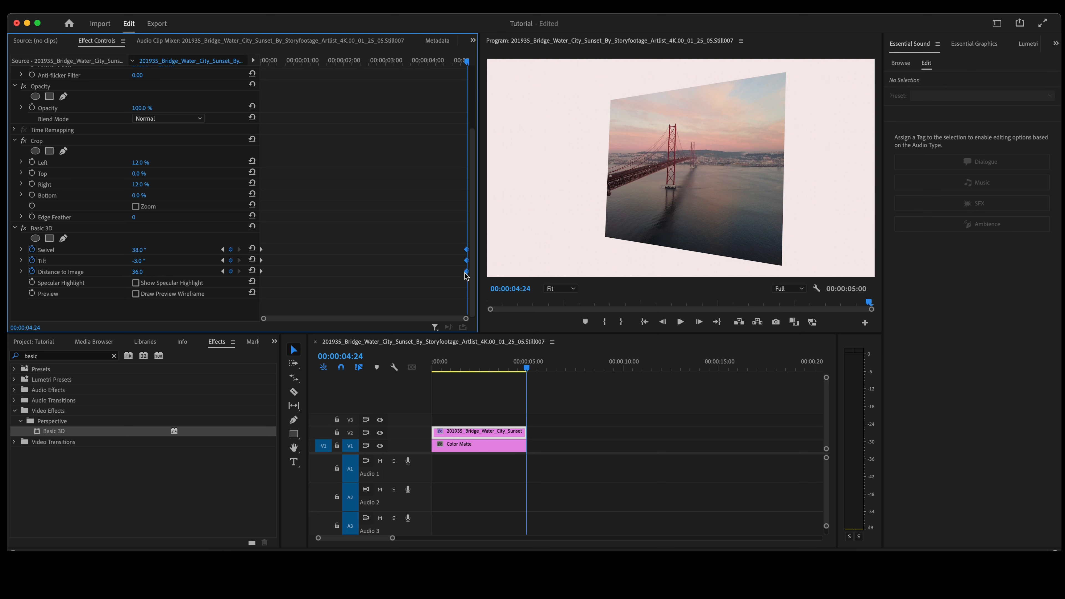
Make the end keyframes Auto Bezier and the start keyframes Ease In
right_click(465, 275)
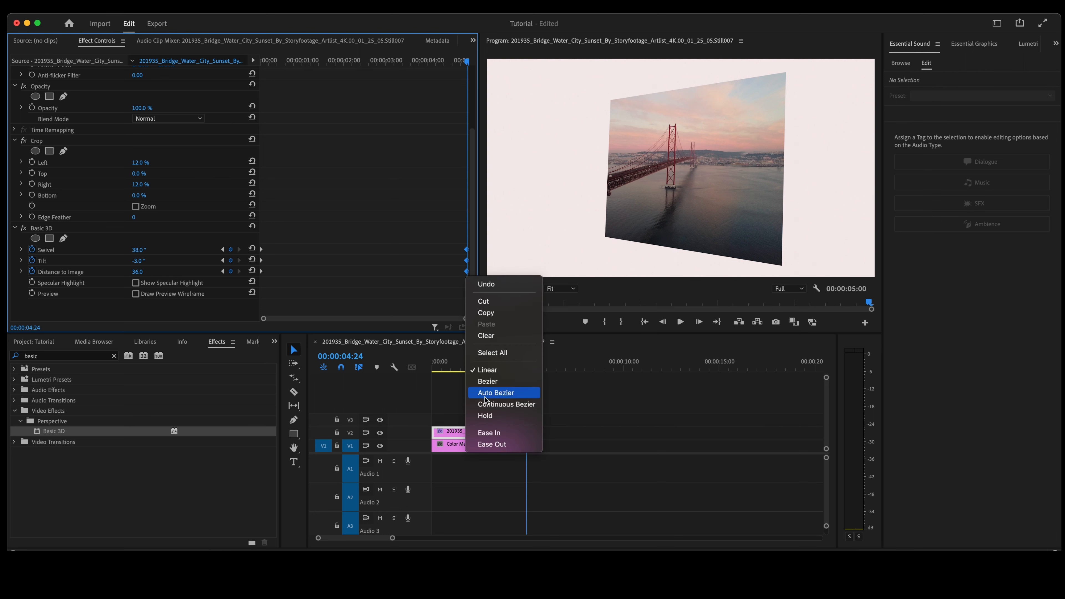
mouse_move(488, 432)
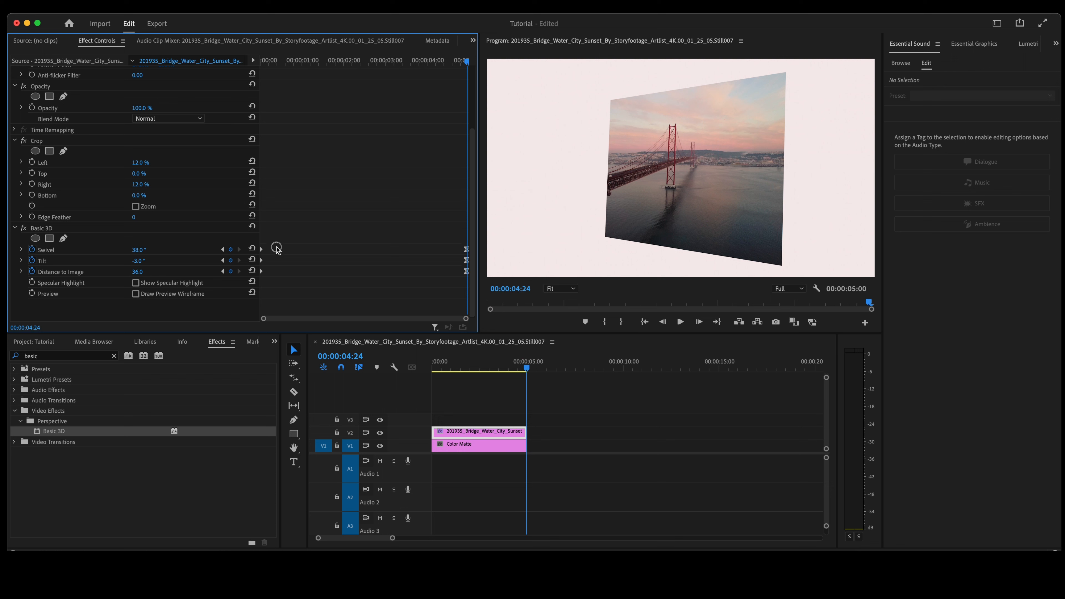
mouse_move(261, 271)
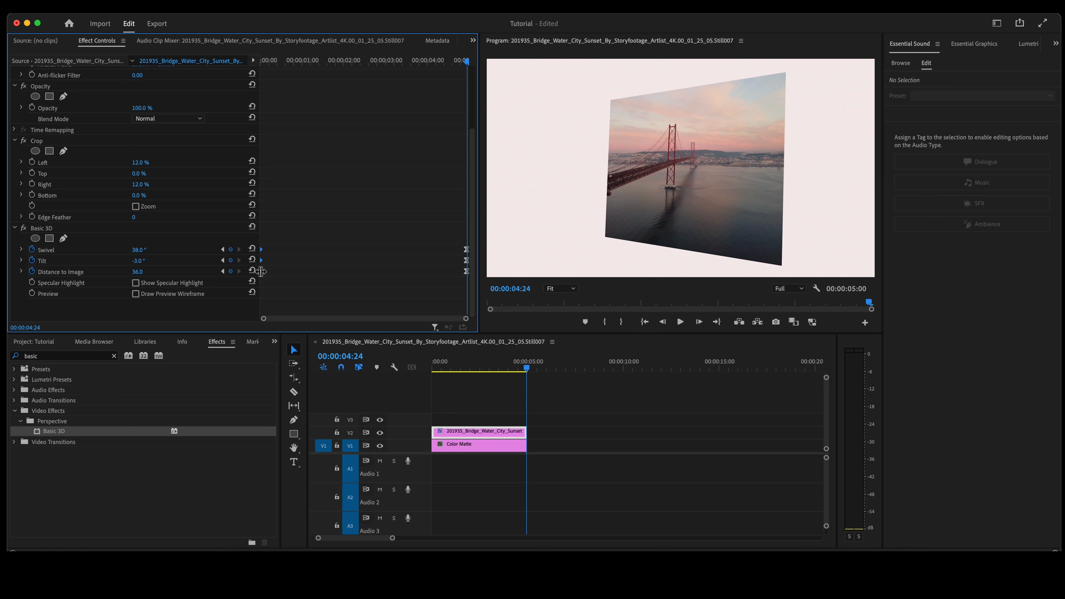
right_click(260, 271)
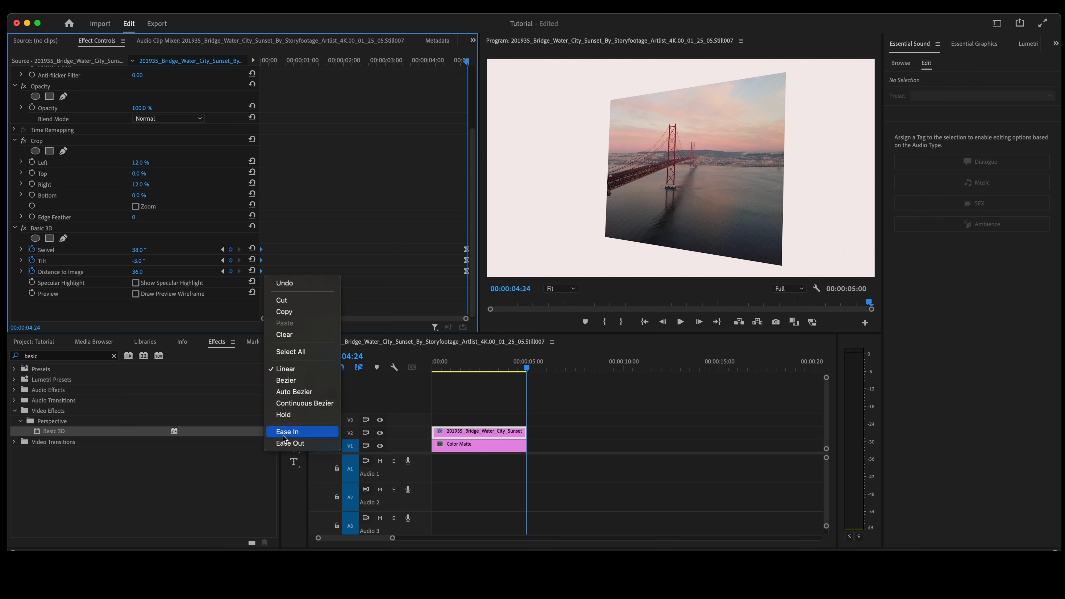
left_click(287, 432)
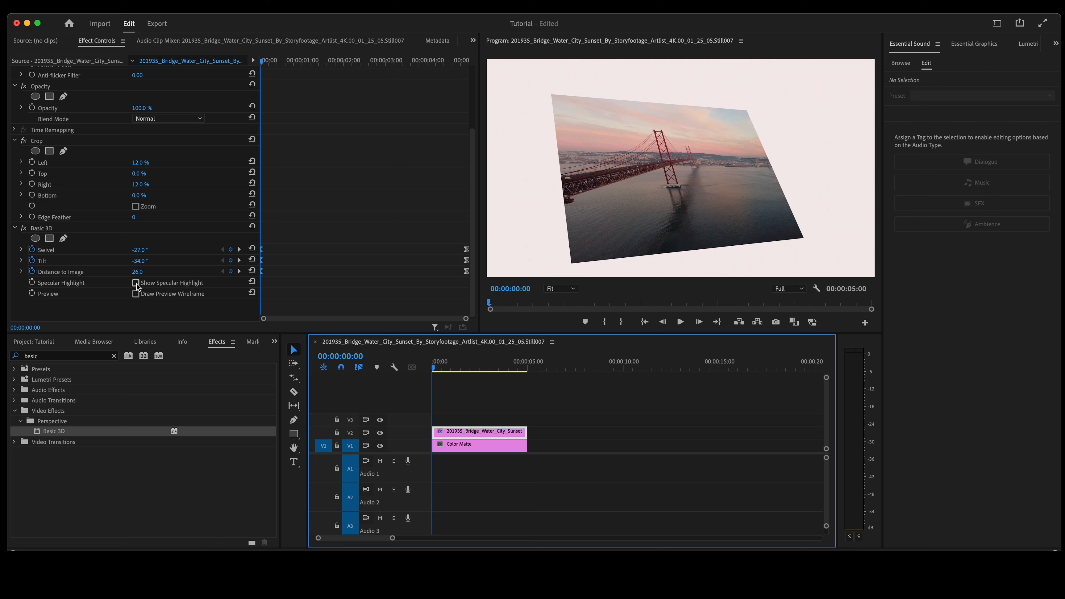
Enable Show Specular Highlight on Basic 3D and clear the effects search
left_click(136, 282)
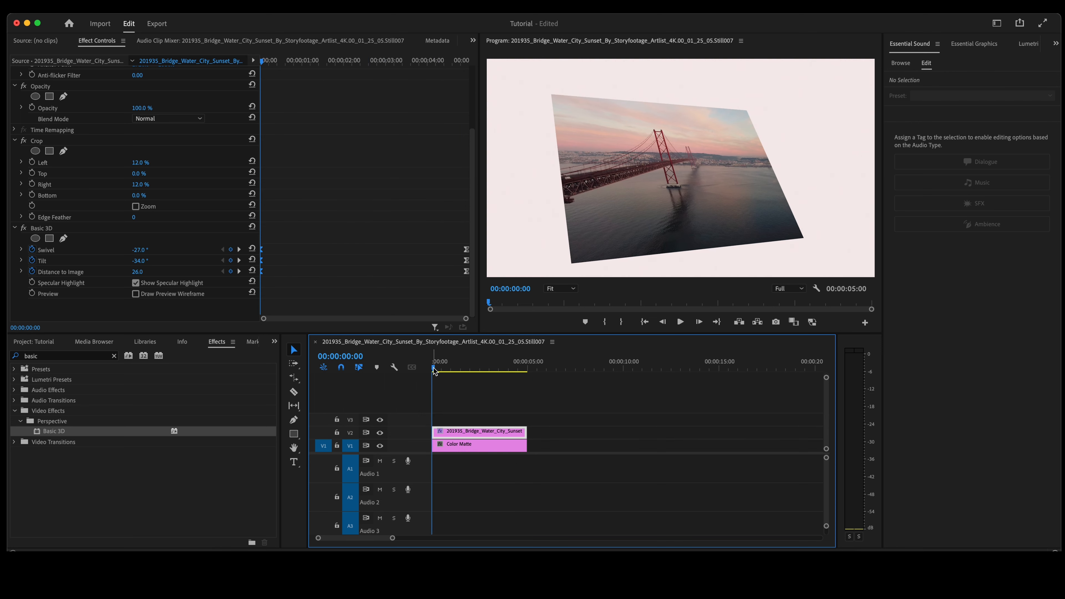
left_click(113, 355)
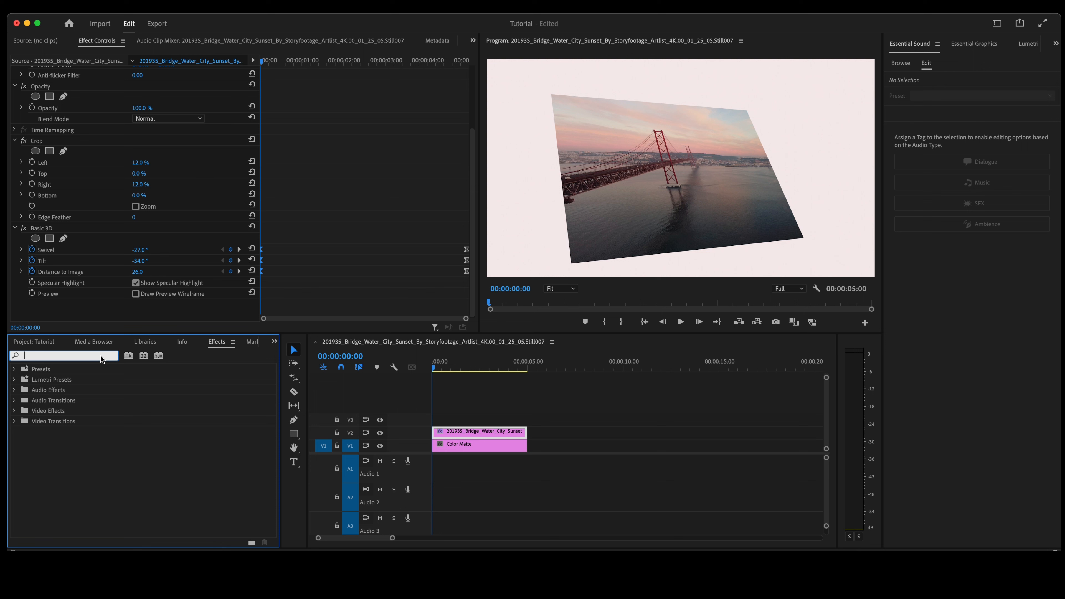
Apply Drop Shadow to the photo with distance 72 and softness 30
type("drop")
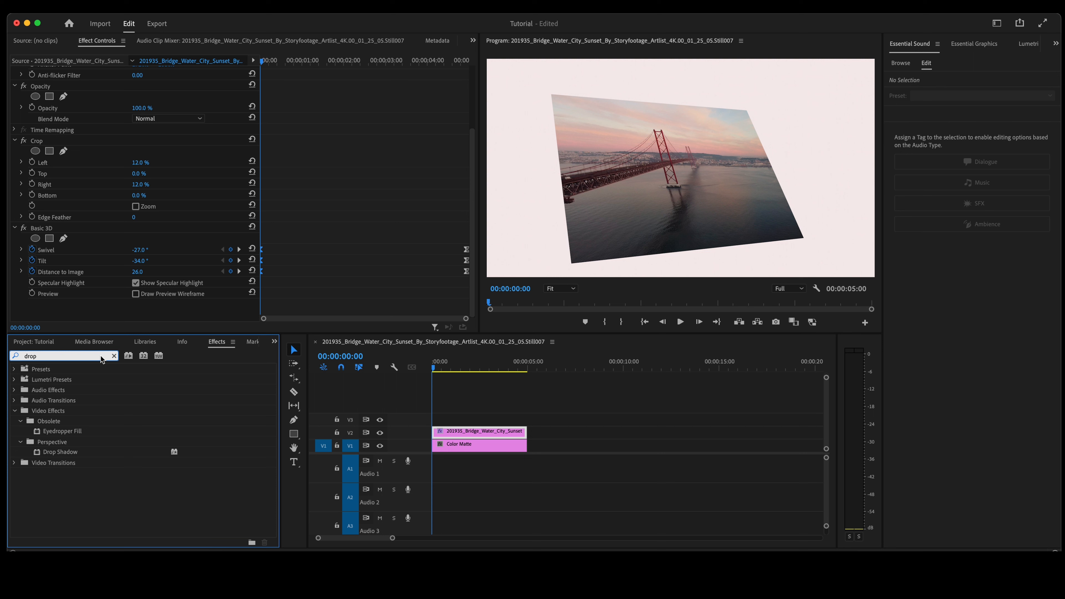
mouse_move(39, 455)
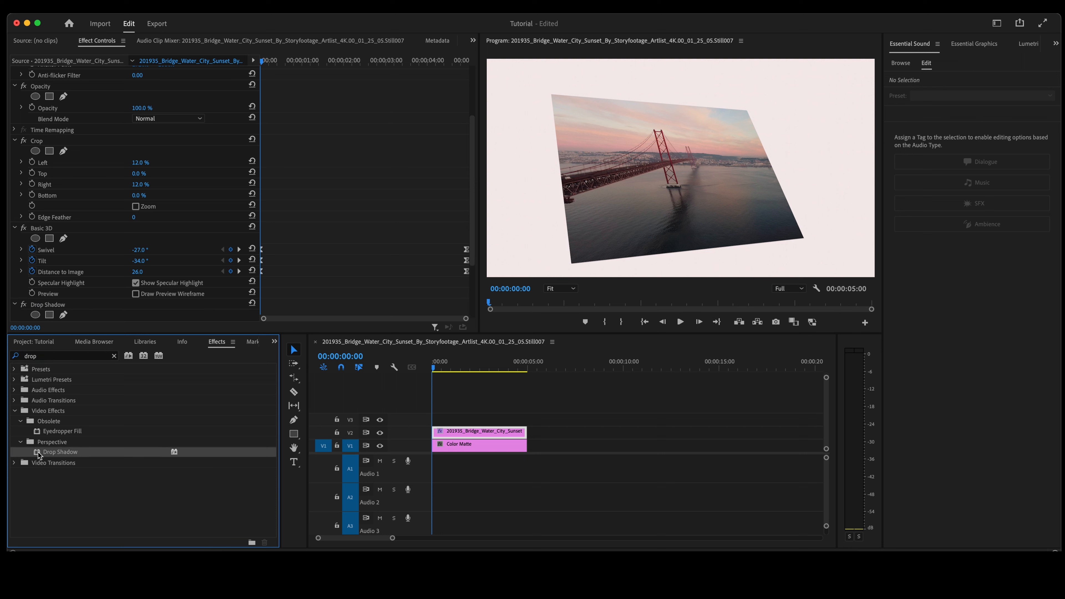
scroll("down", 3)
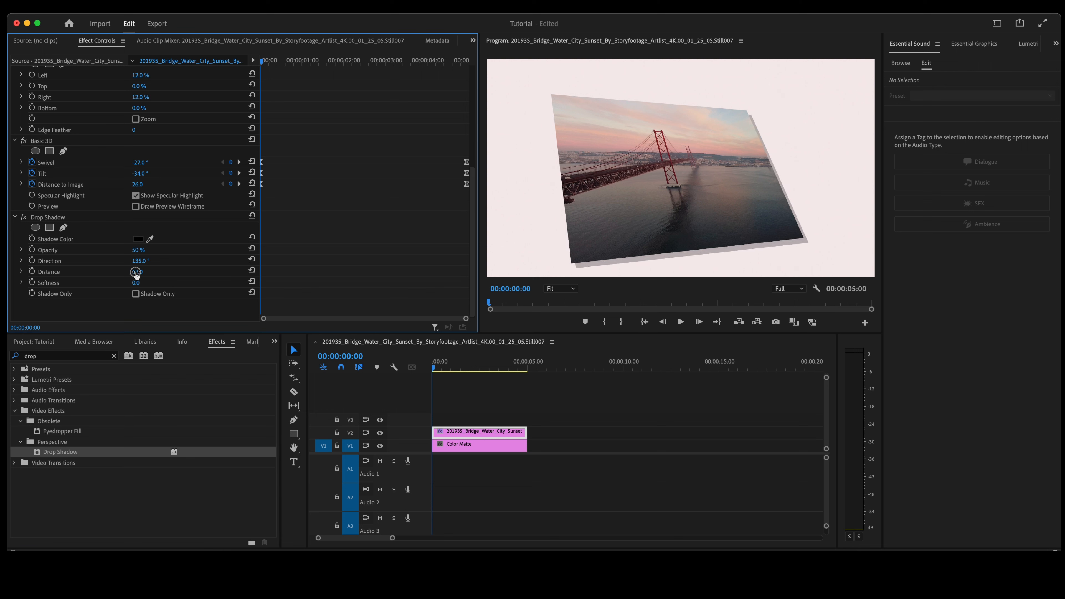
left_click_drag(137, 272, 146, 271)
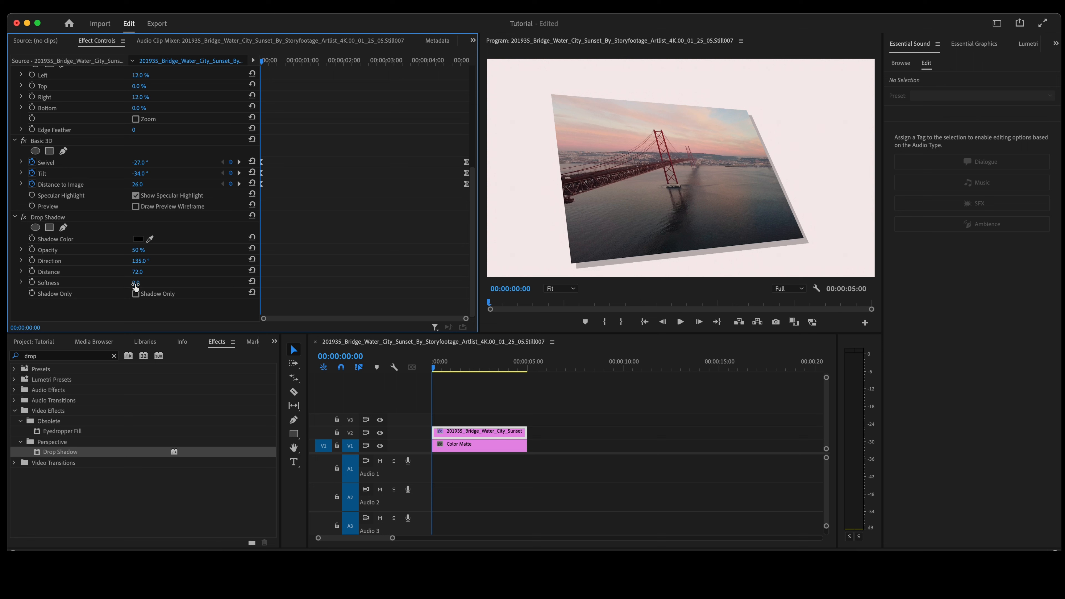
left_click_drag(135, 283, 145, 283)
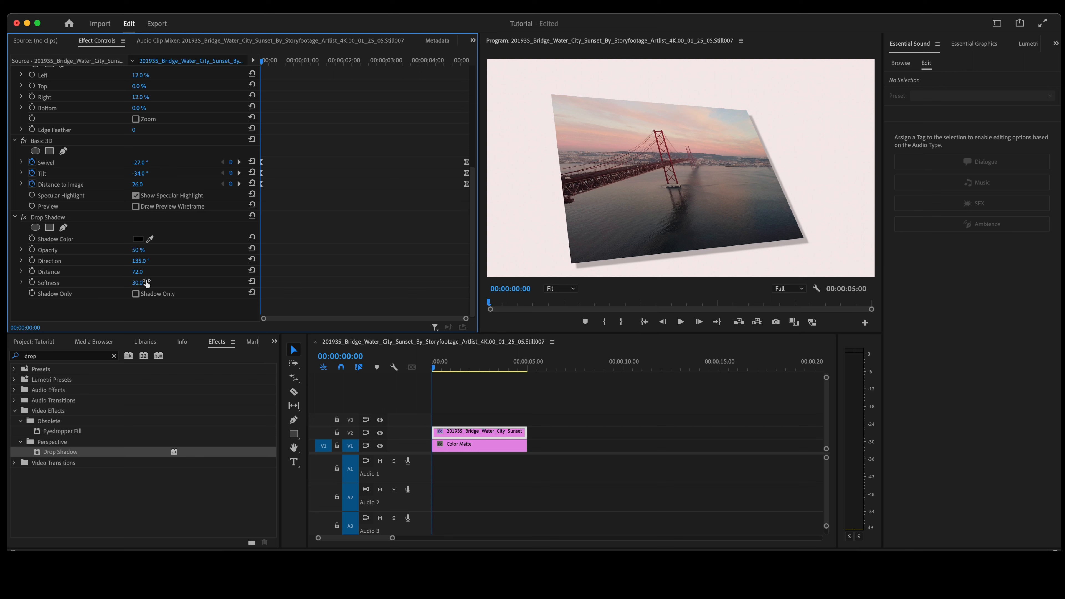